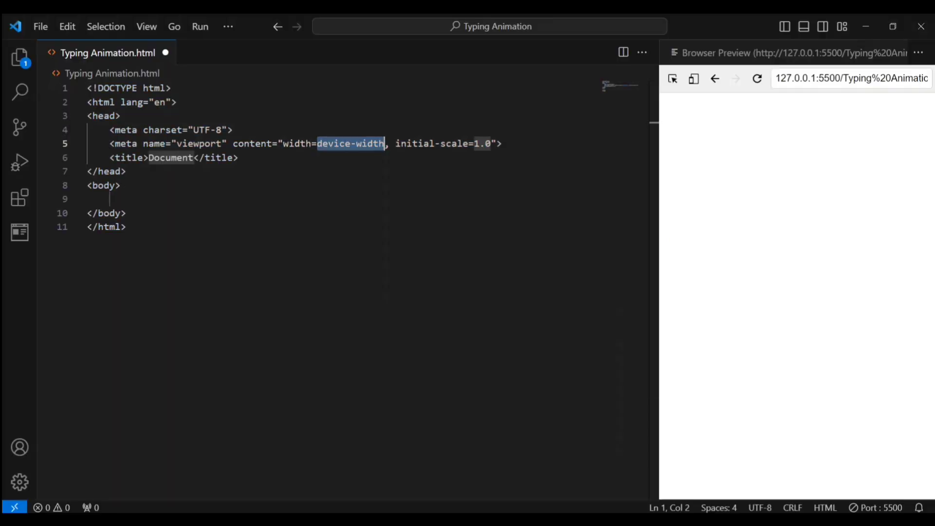
# Step: Retitle page 'Typing Animation', add 'Welcome, Coding Ninjas!' paragraph with class animation, start style block
pyautogui.write('Typing Animati')
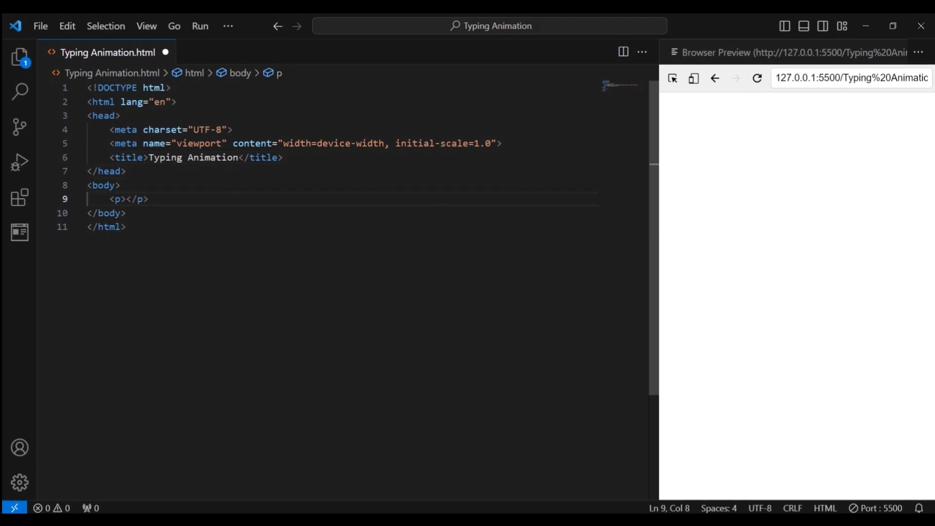
pyautogui.write('Welcome, Coding Ninjas!')
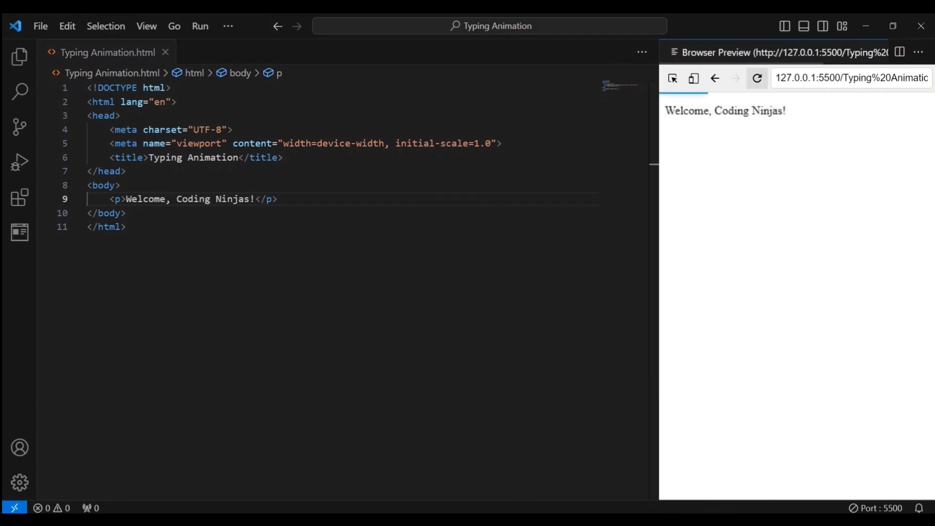
pyautogui.write('class="animation')
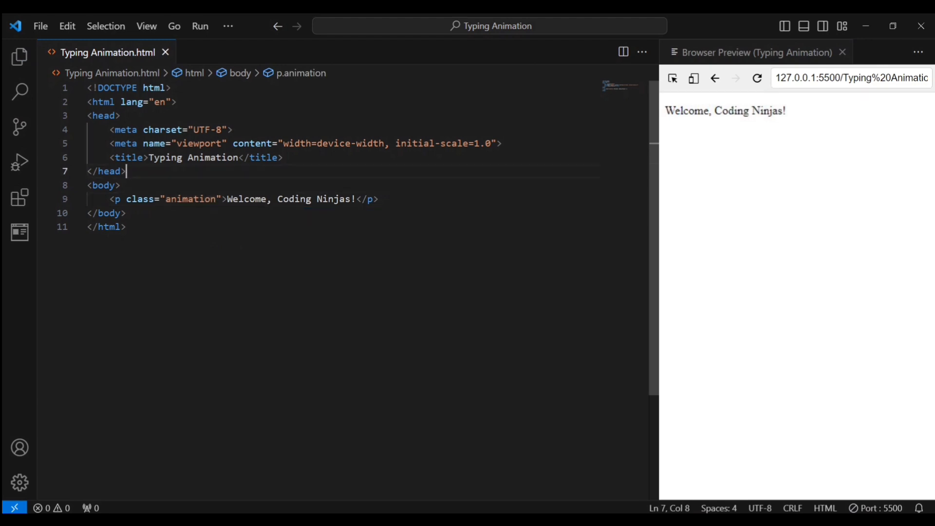
pyautogui.write('<style>')
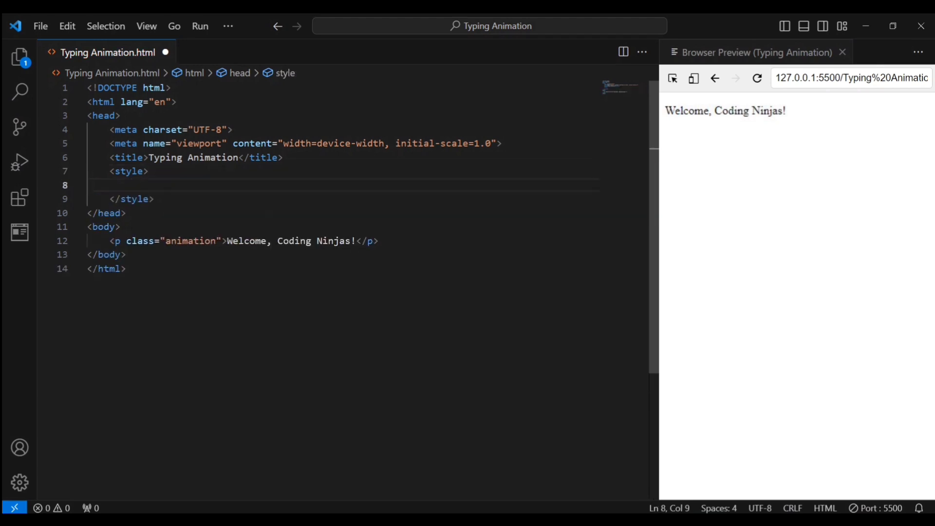
# Step: Start the .animation rule with font-size 24px and white-space nowrap
pyautogui.write('.animat')
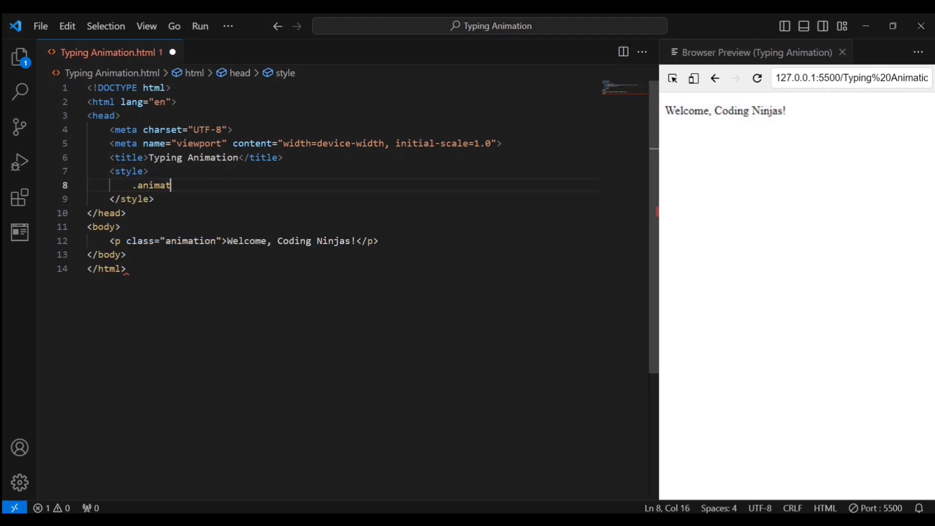
pyautogui.write('ion{')
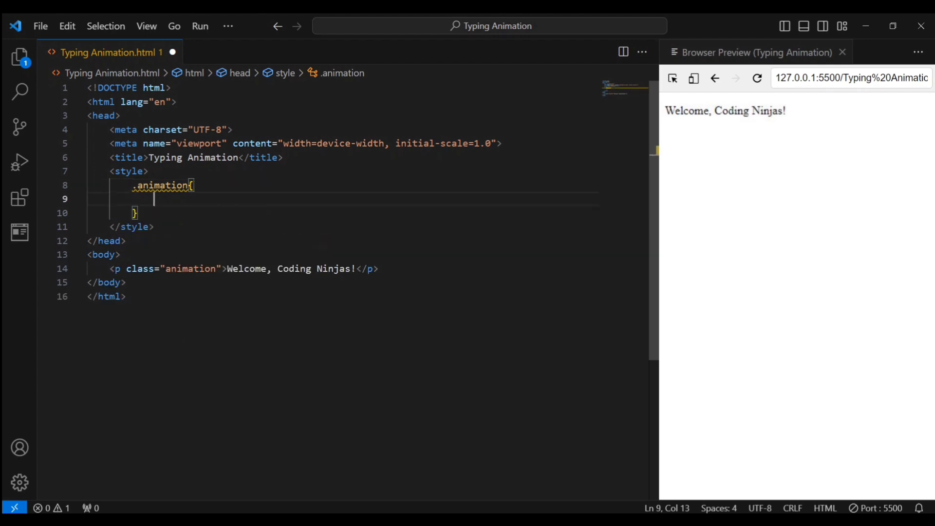
pyautogui.write('font')
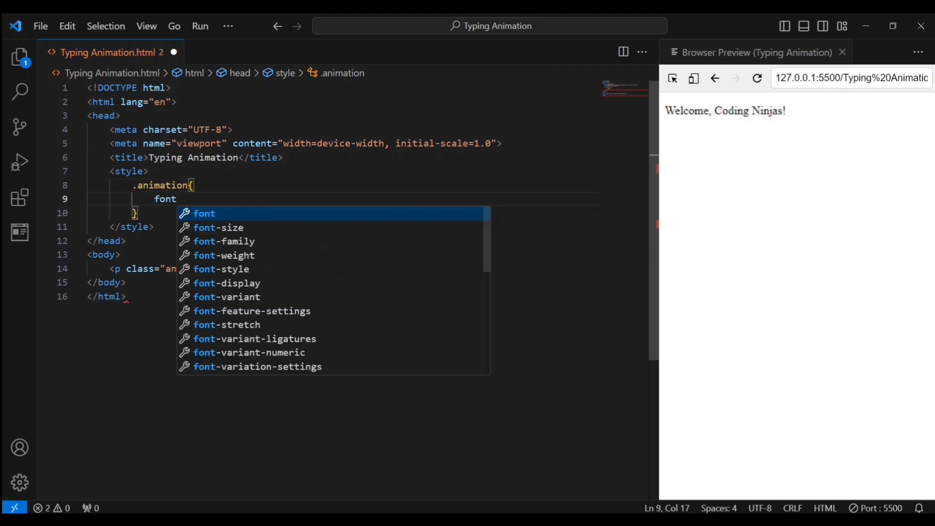
pyautogui.write('-size: 24;')
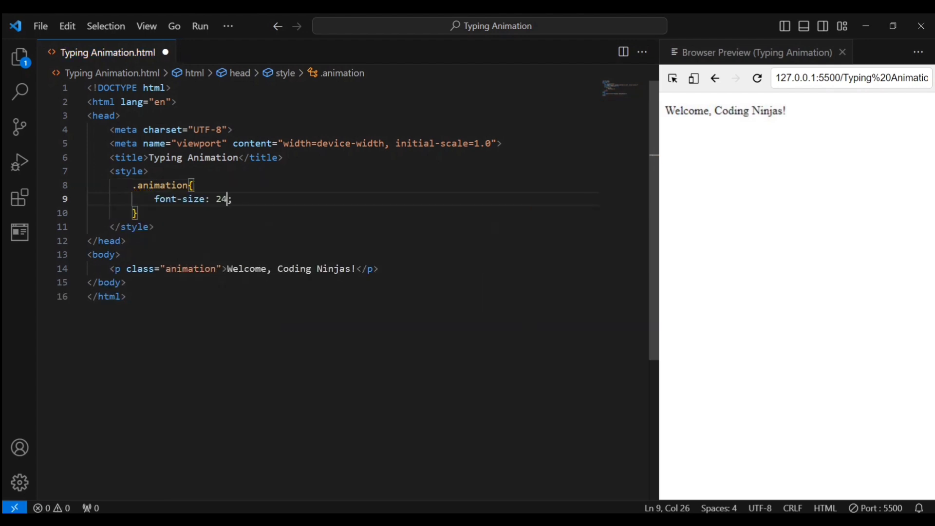
pyautogui.write('px')
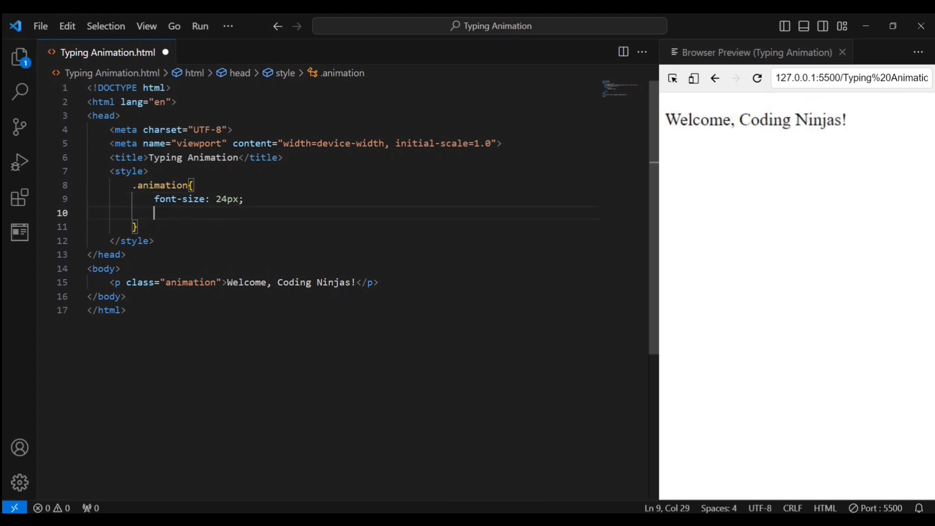
pyautogui.write('white-space: no;')
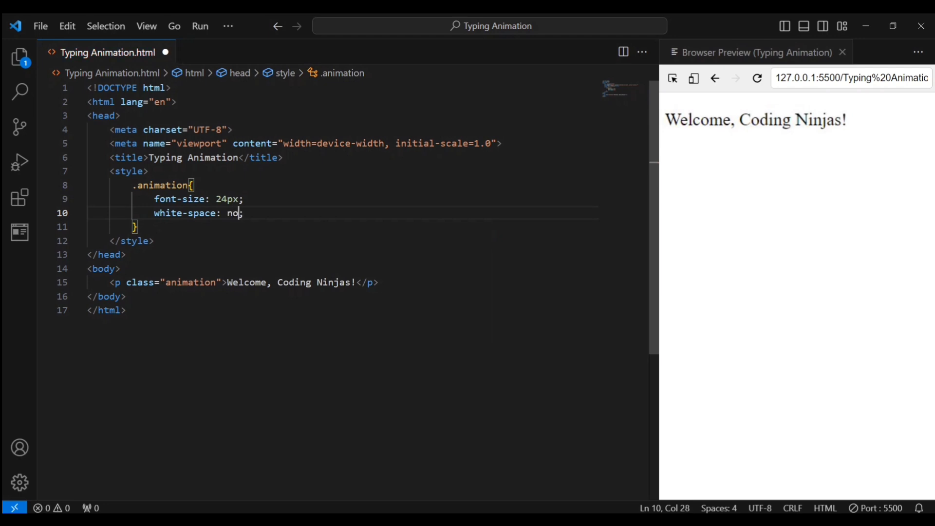
pyautogui.write('wrap')
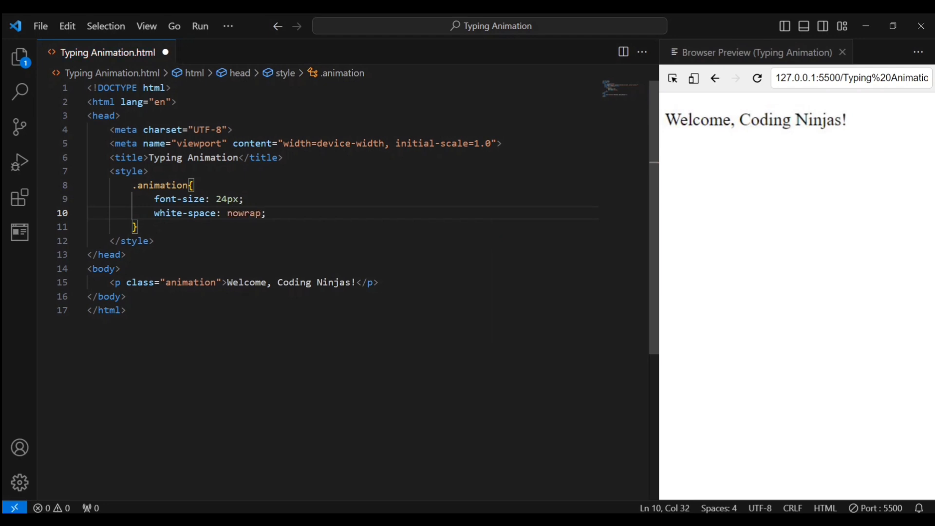
# Step: Add overflow: hidden and a 2px solid transparent right border to .animation
pyautogui.write('overf')
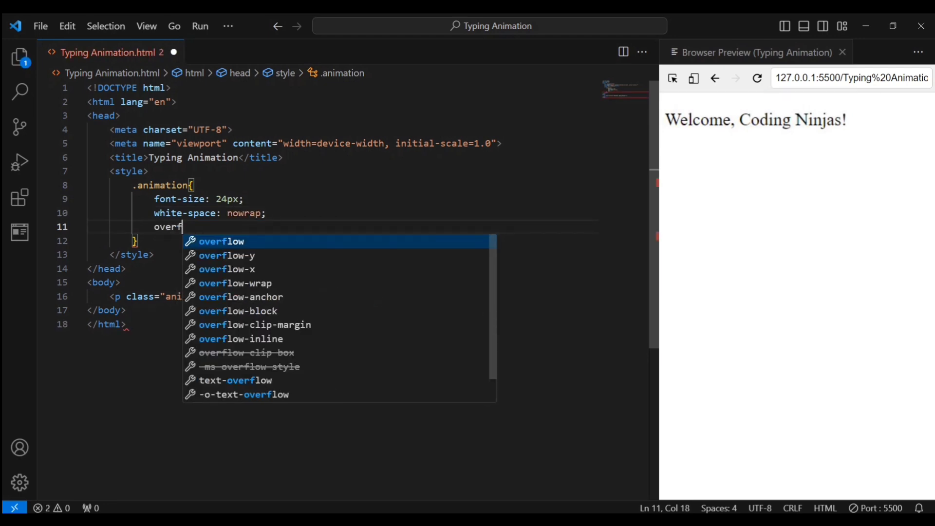
pyautogui.write('low: hidden;')
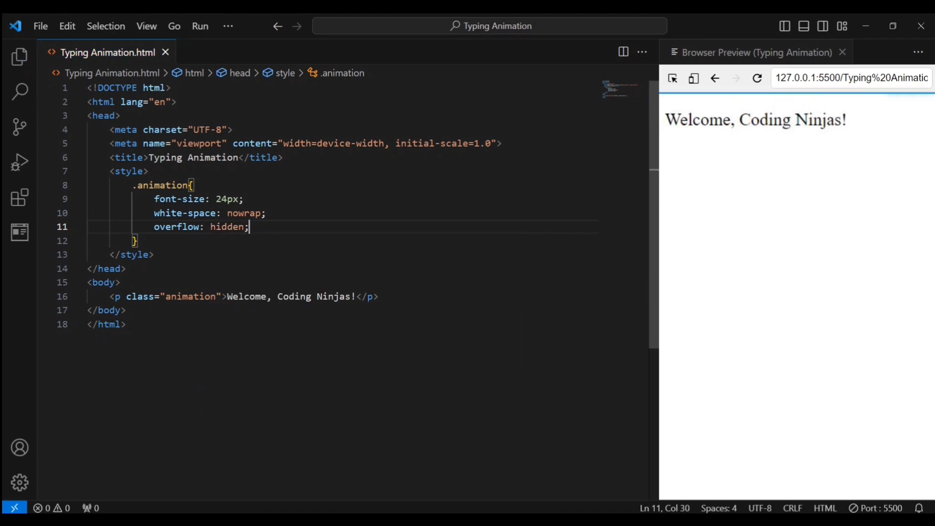
pyautogui.write('bo')
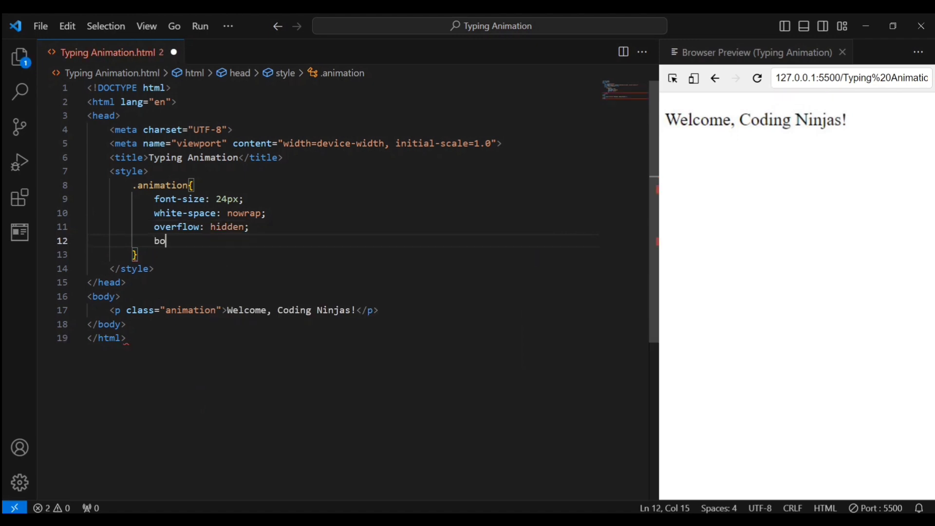
pyautogui.write('rder-right: ;')
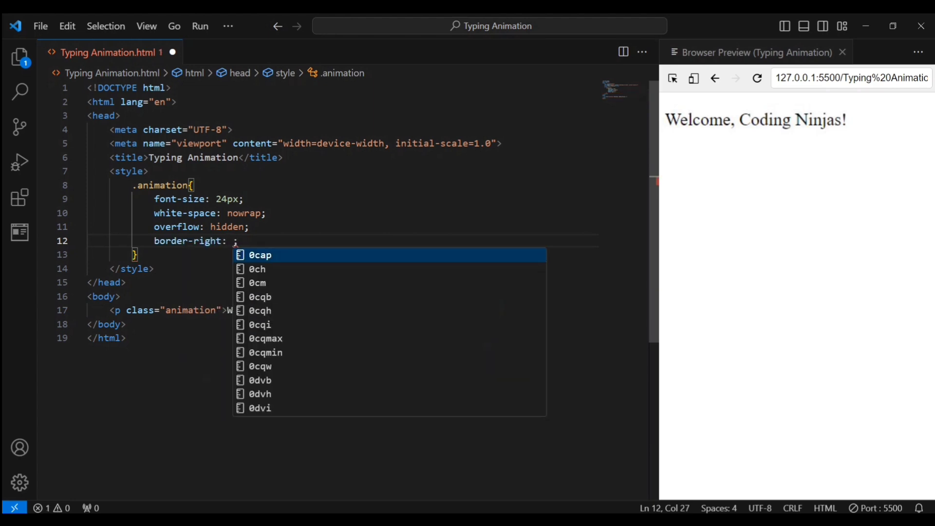
pyautogui.write('2px')
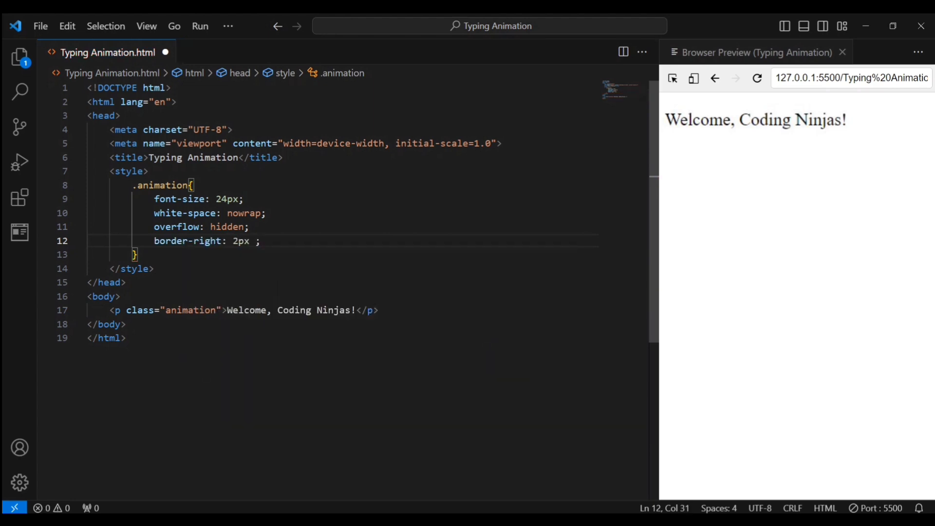
pyautogui.write('solid transparent')
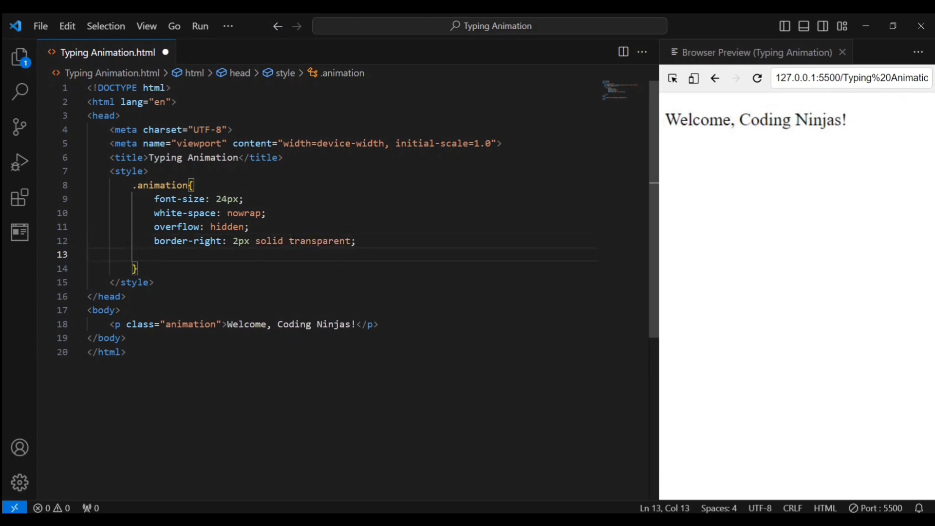
# Step: Add 'animation: typing 2s steps(20) infinite;' to .animation and close the rule
pyautogui.write('animation')
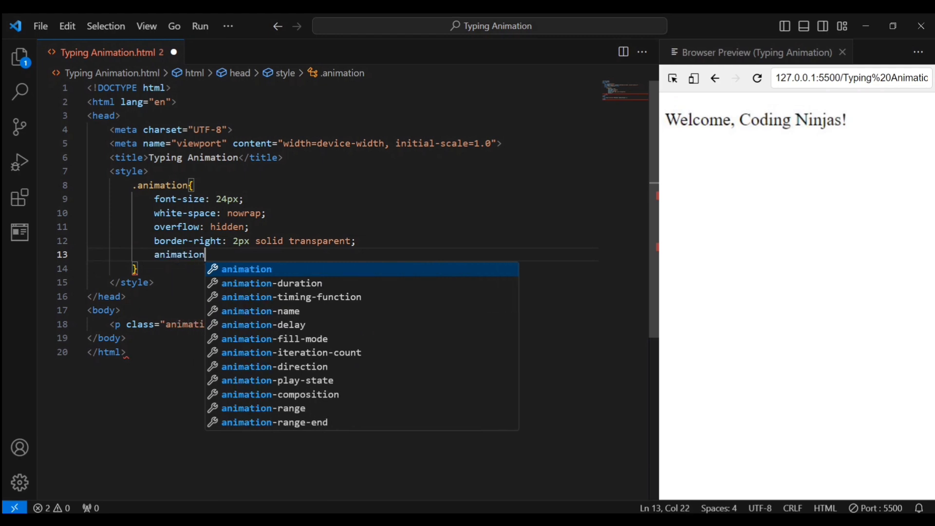
pyautogui.write(': ty;')
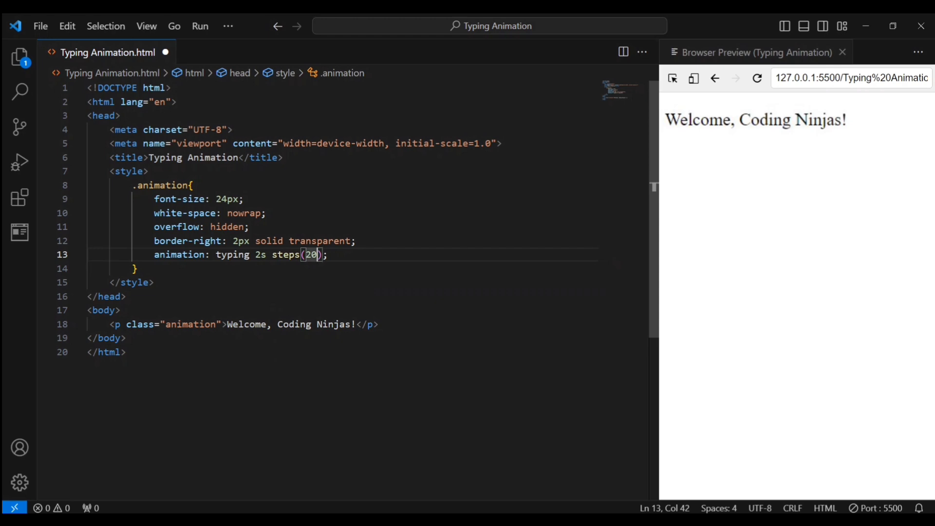
pyautogui.write('infinite')
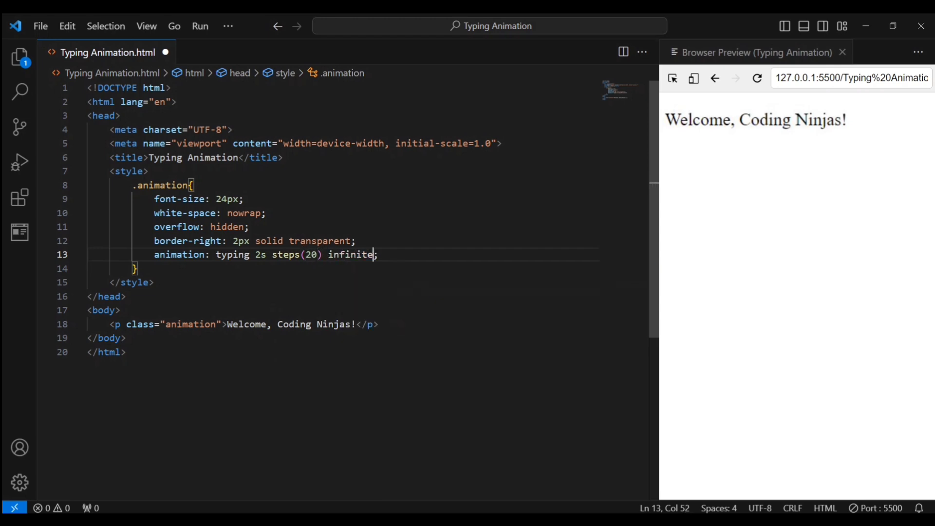
pyautogui.press('Enter')
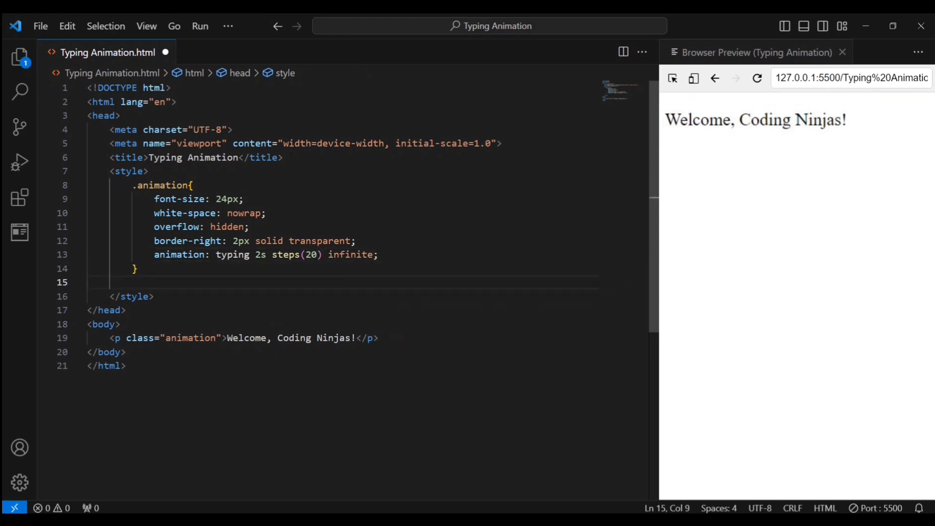
pyautogui.write('@keyframes t')
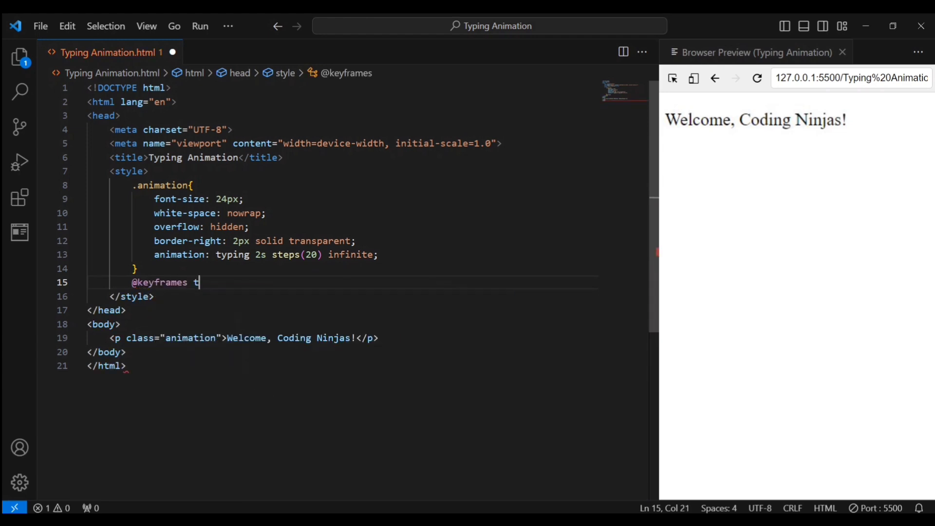
pyautogui.write('ypin')
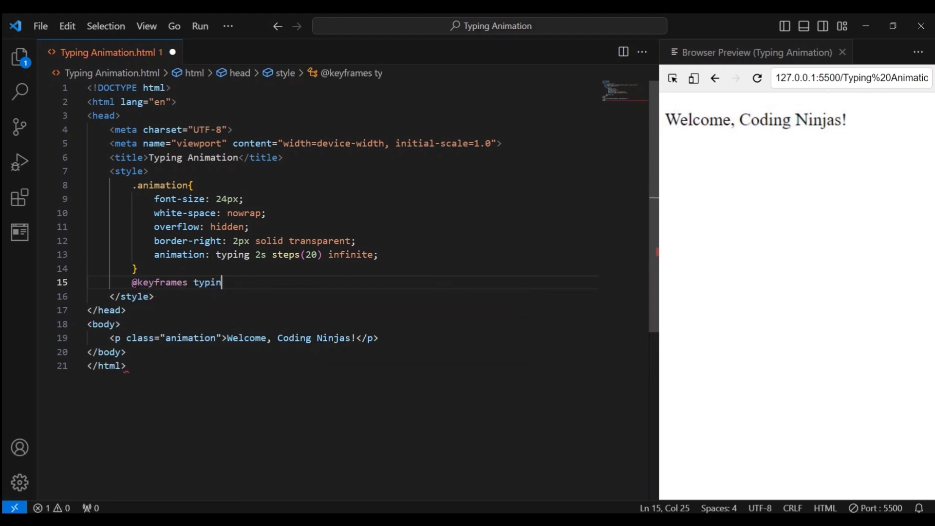
pyautogui.write('g{')
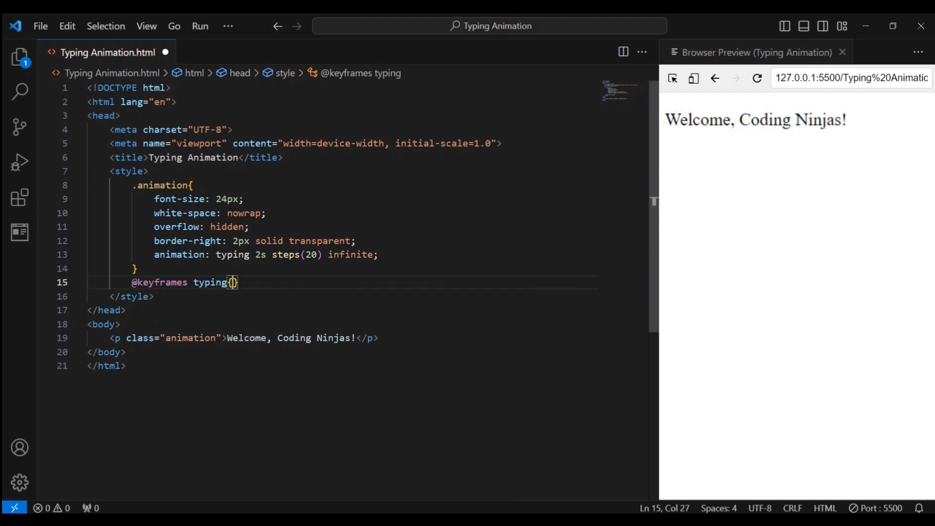
pyautogui.write('from')
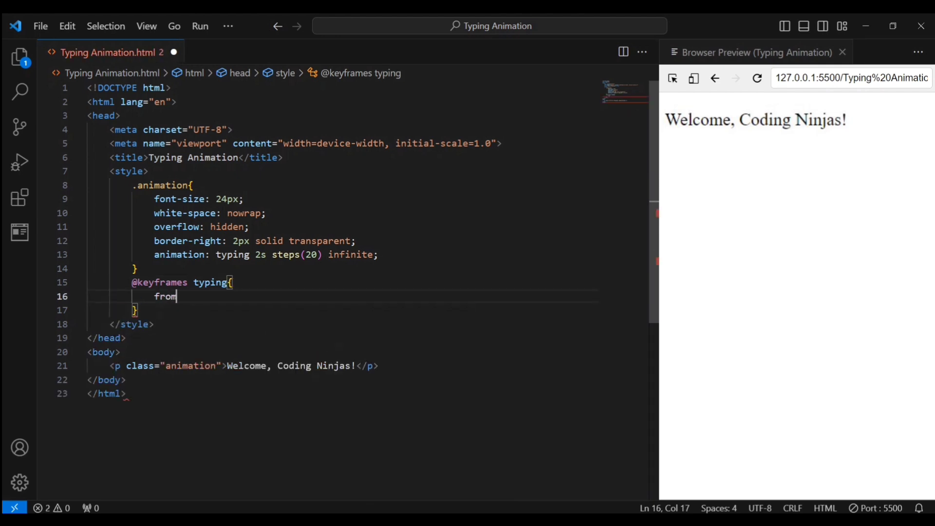
pyautogui.write('{width: 0;')
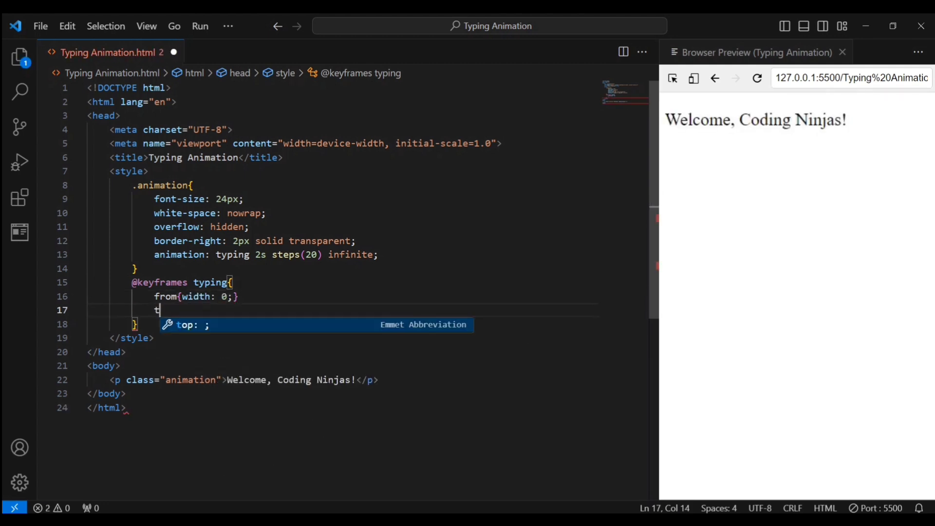
pyautogui.write('o {width: ;}')
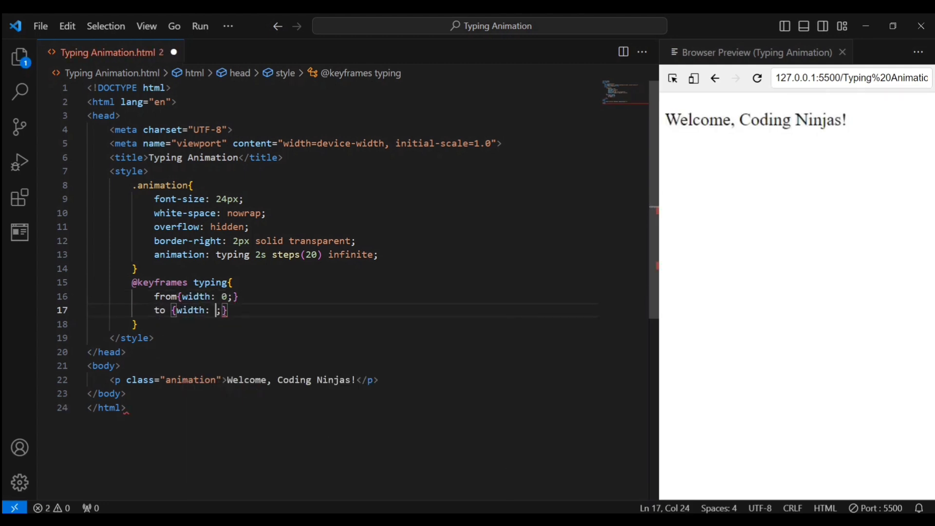
pyautogui.write('100%')
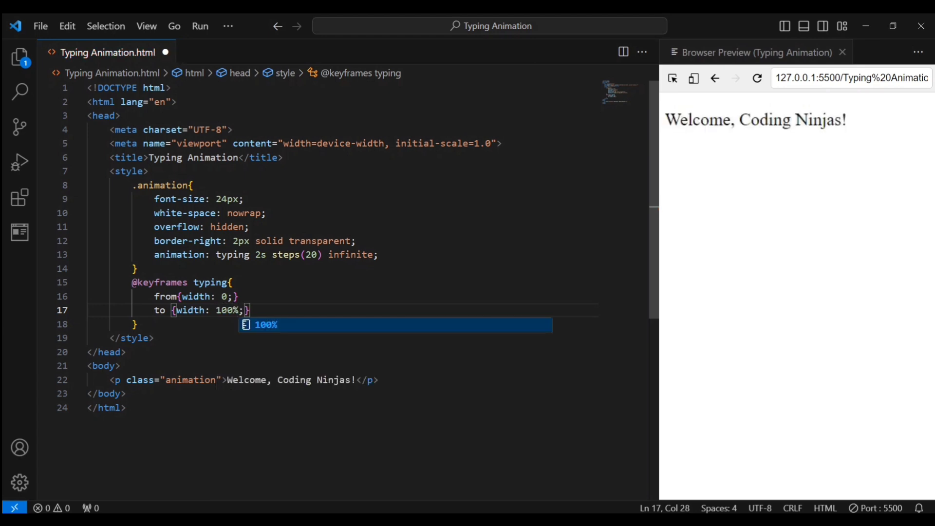